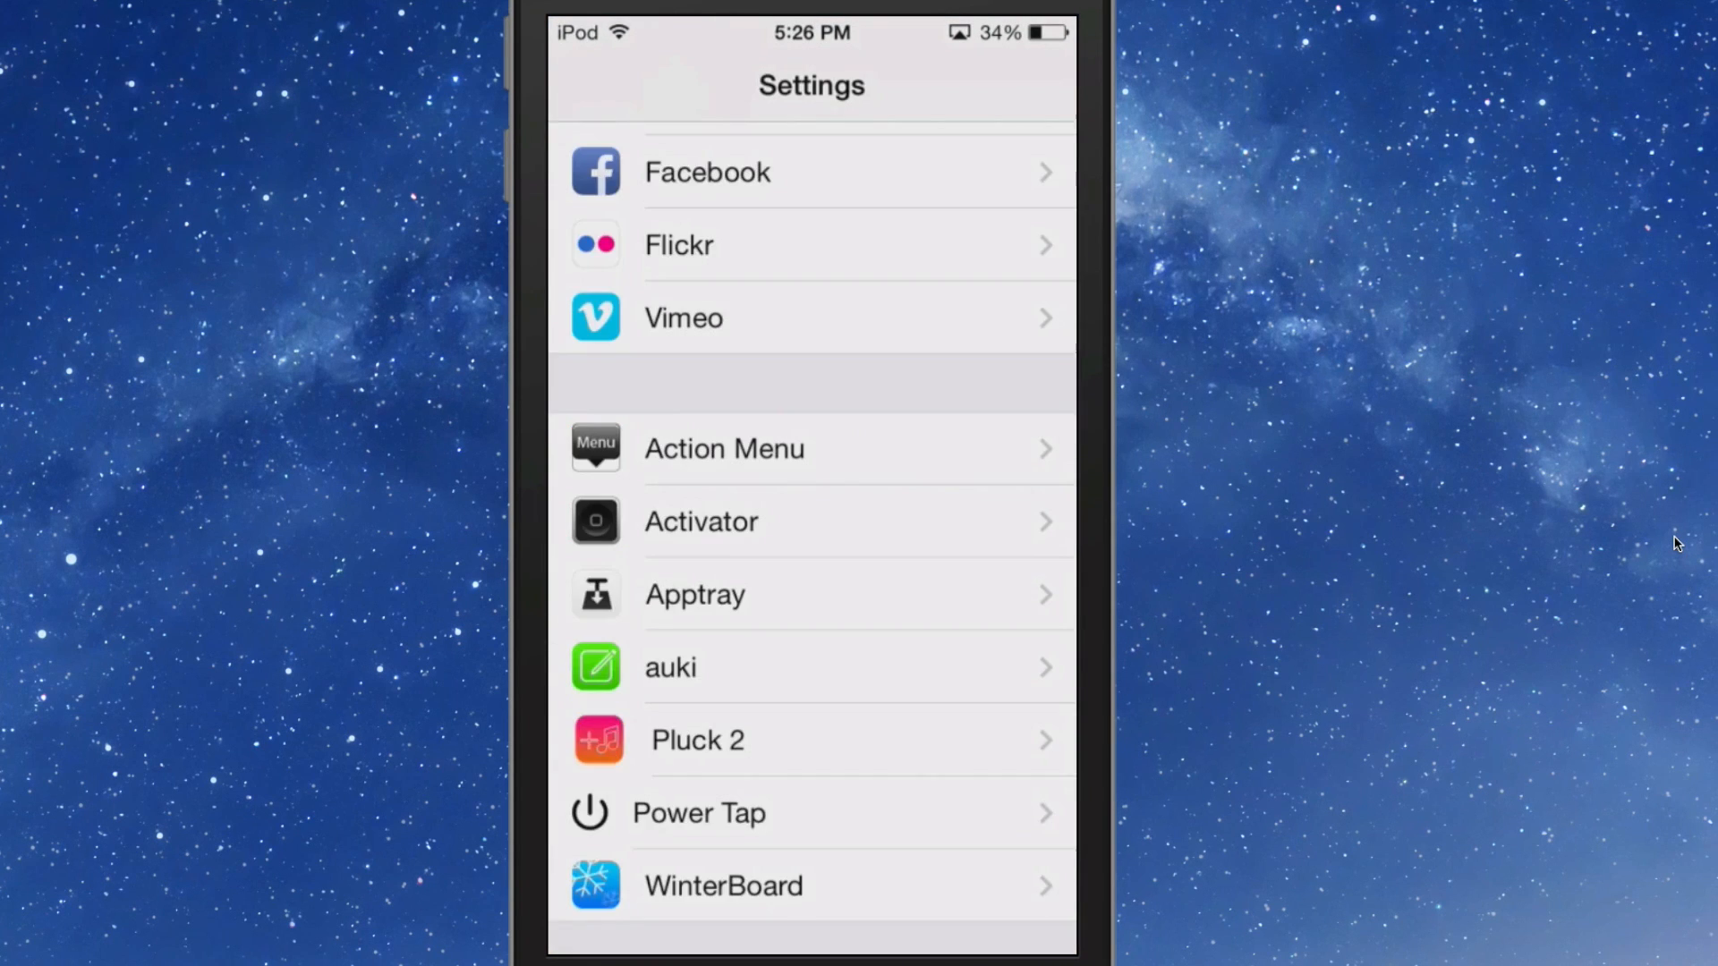
# Open the Power Tap tweak's preferences, showing Reboot on and Respring and Safe Mode off.
pyautogui.click(698, 813)
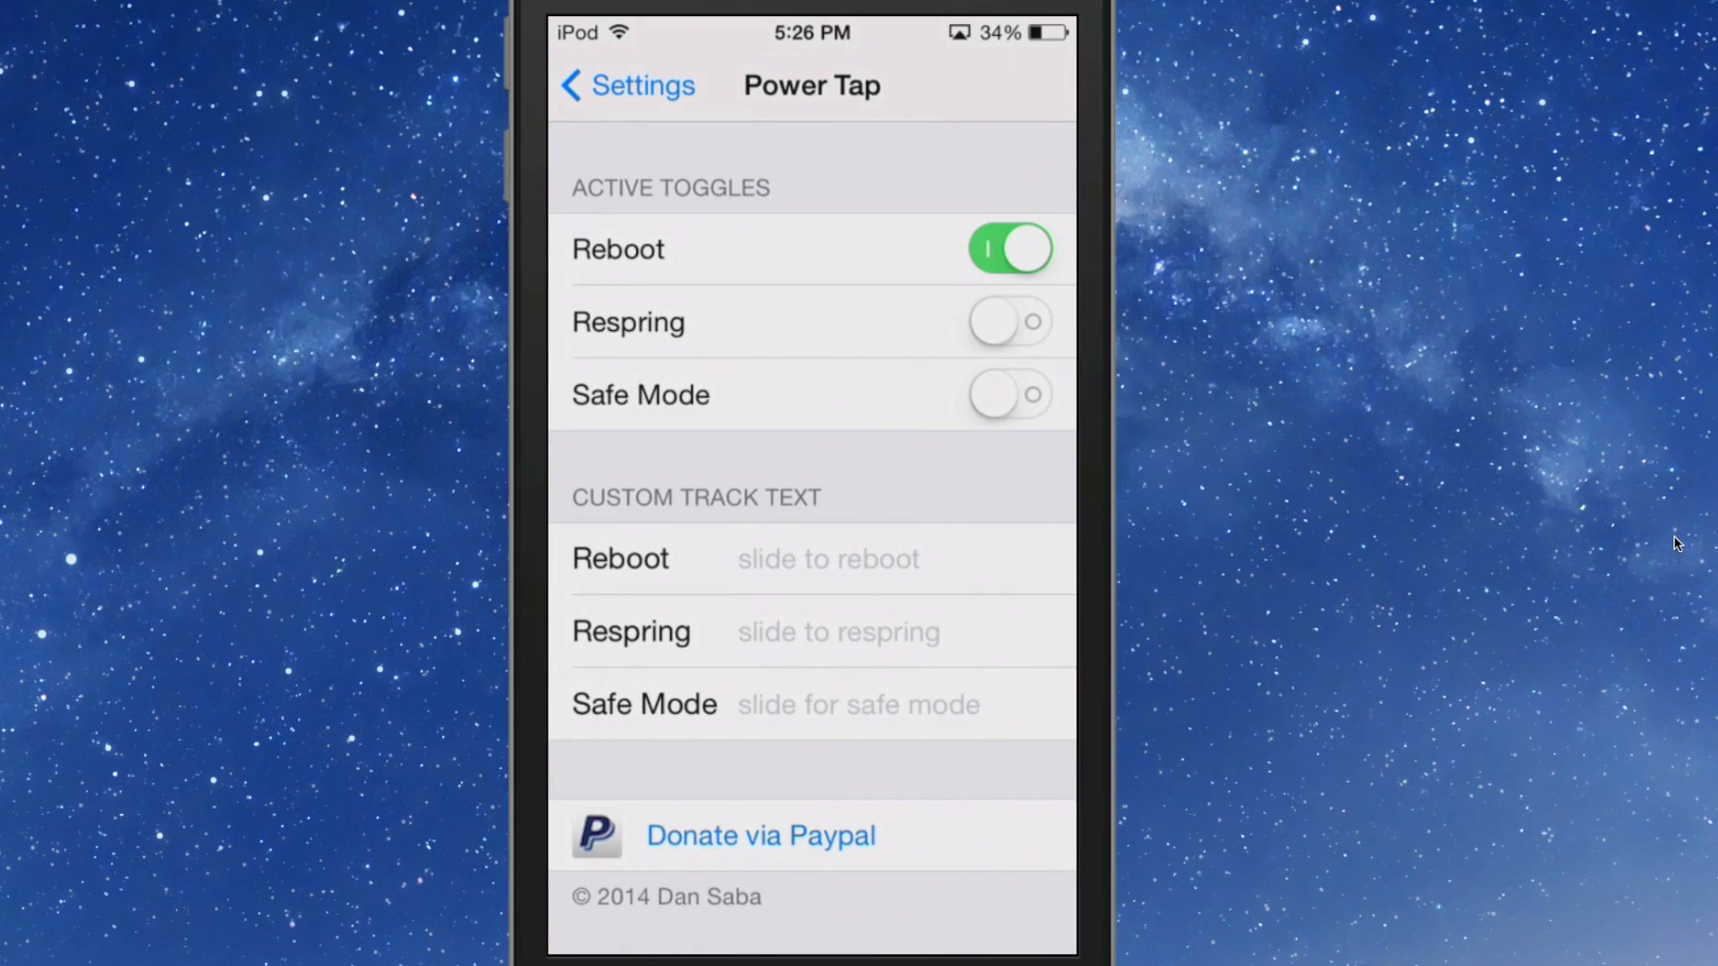